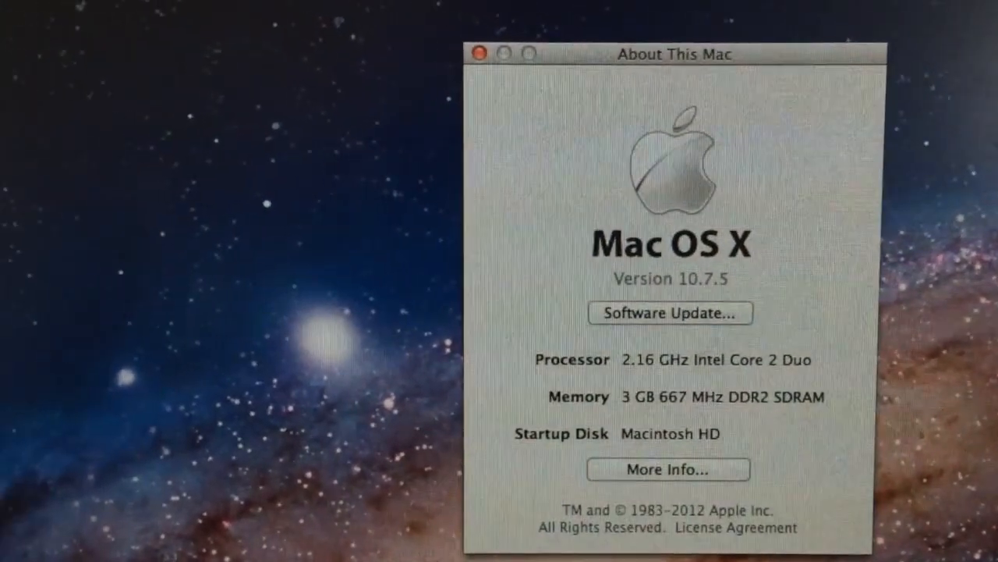
- Restart the Lion 10.7.5 Mac from the Apple menu into the Mac OS X Utilities recovery screen
{"action": "left_click", "coordinate": [217, 52]}
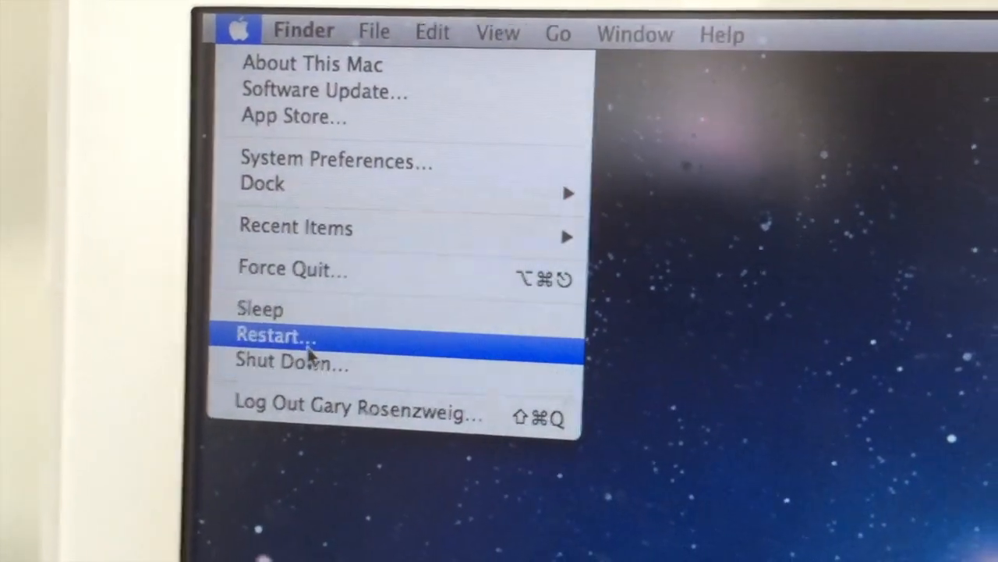
{"action": "left_click", "coordinate": [275, 334]}
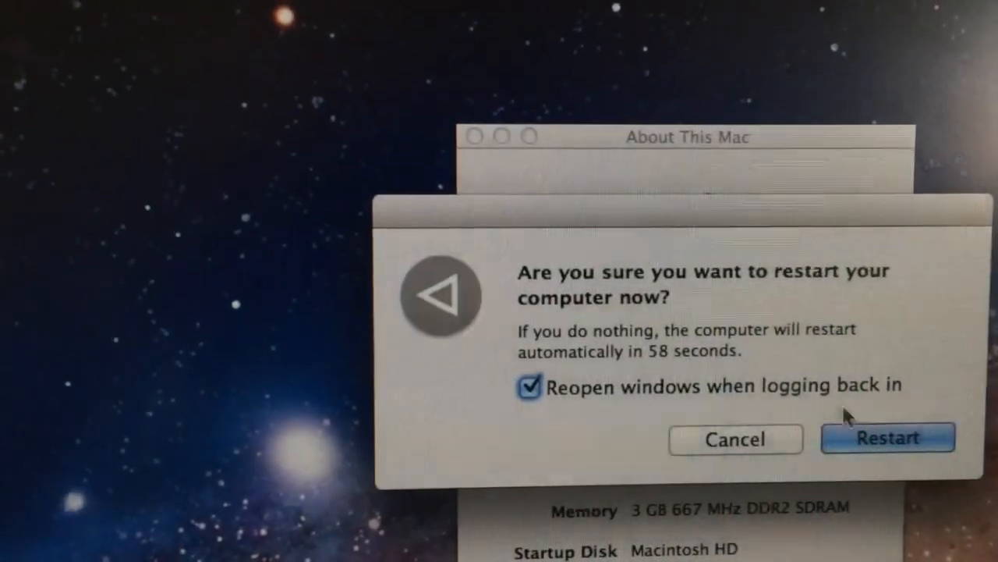
{"action": "left_click", "coordinate": [888, 437]}
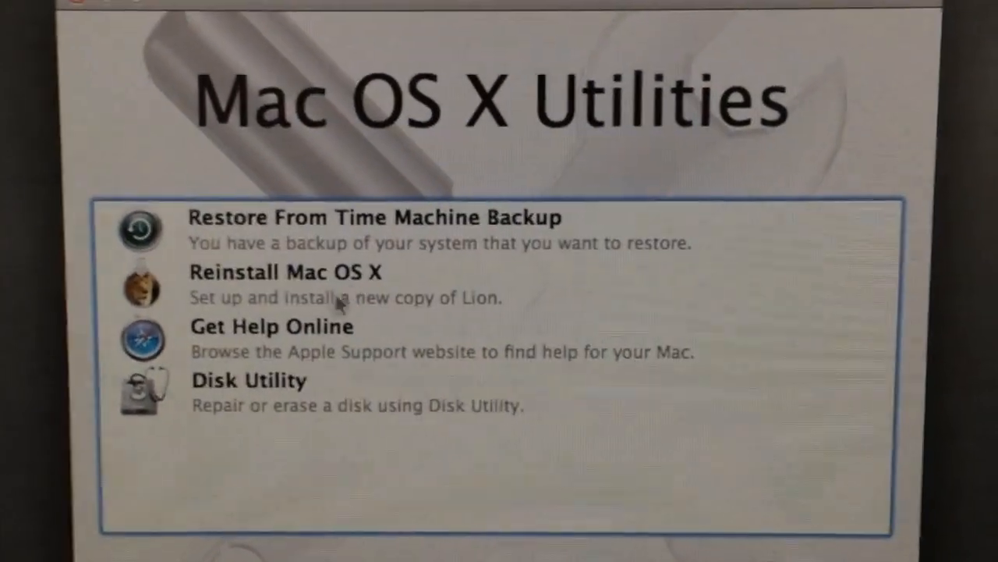
- Launch Disk Utility from the Mac OS X Utilities list
{"action": "left_click", "coordinate": [250, 382]}
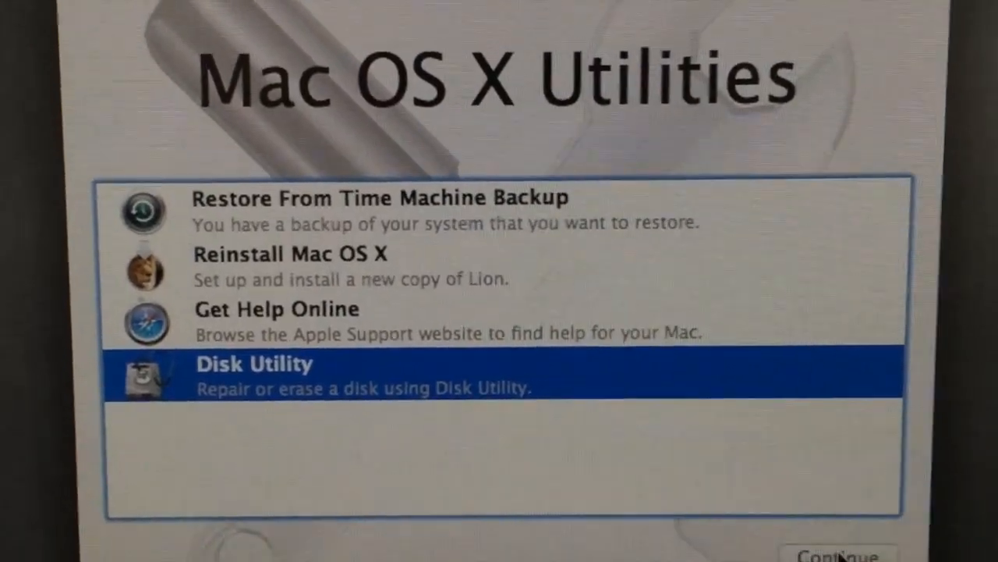
{"action": "left_click", "coordinate": [839, 550]}
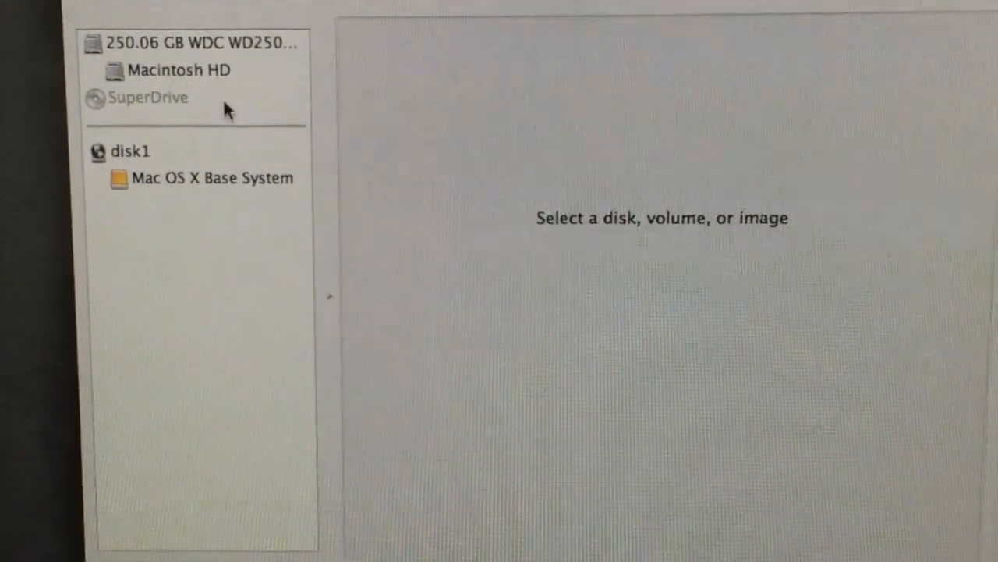
- Select the 250.06 GB drive's erase settings and bring up Security Options
{"action": "left_click", "coordinate": [195, 43]}
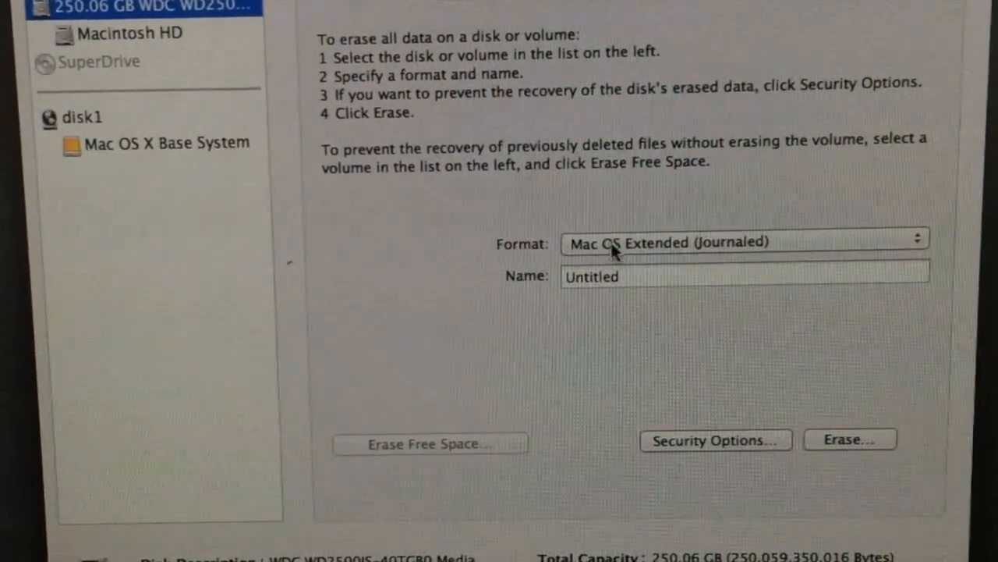
{"action": "left_click", "coordinate": [741, 277]}
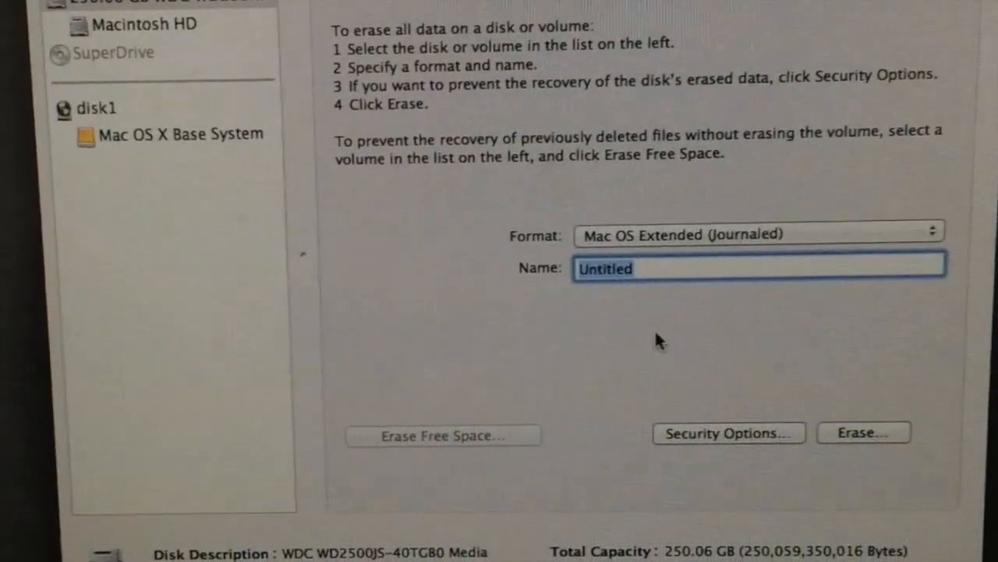
{"action": "mouse_move", "coordinate": [729, 433]}
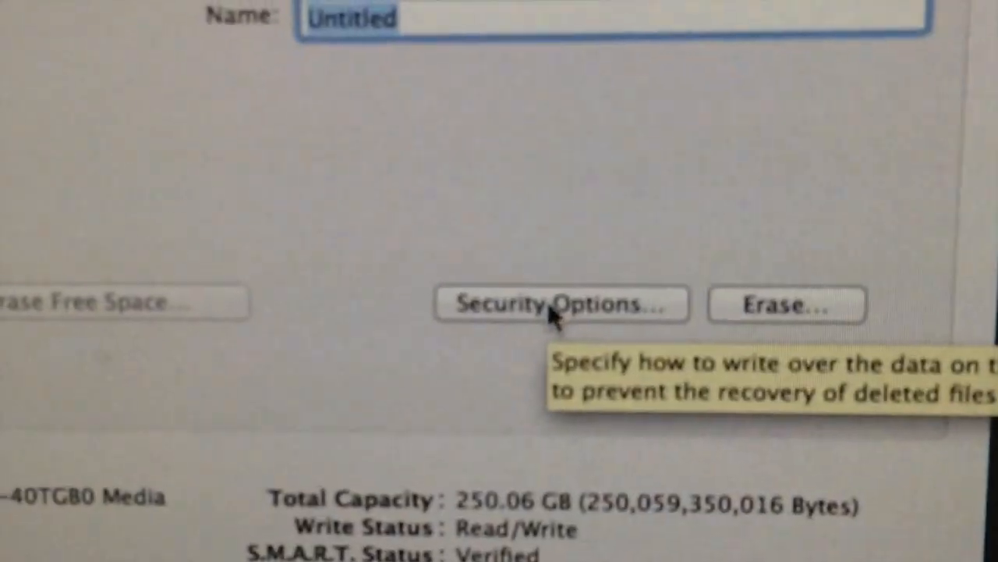
{"action": "left_click", "coordinate": [562, 304]}
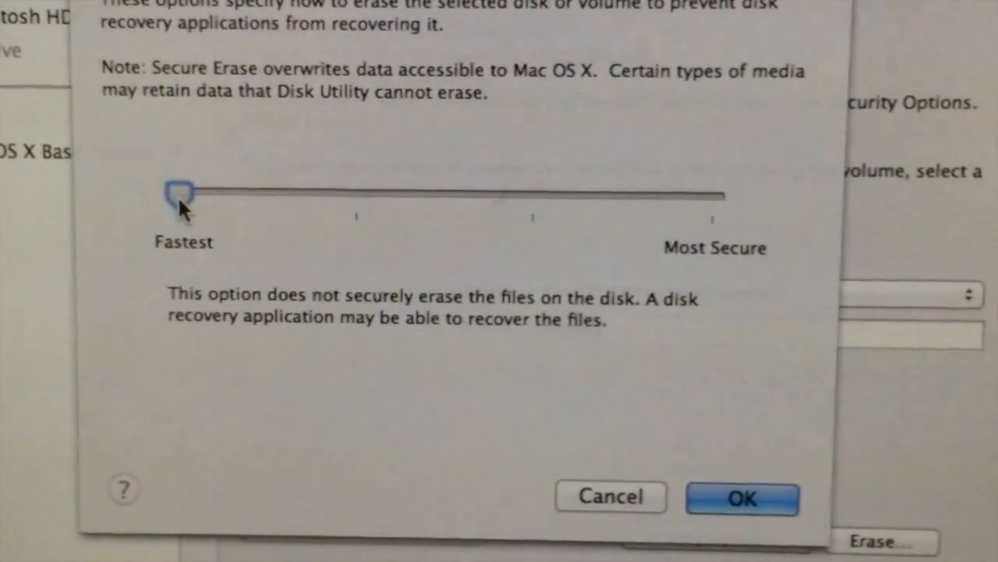
- Set secure erase to a single pass of zeros and confirm
{"action": "left_click_drag", "start_coordinate": [179, 191], "coordinate": [349, 185]}
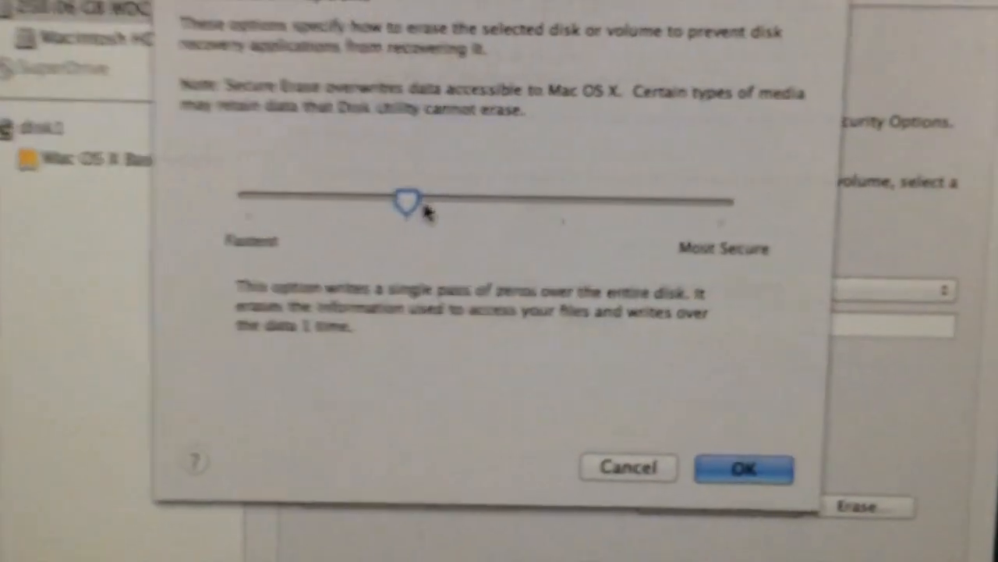
{"action": "left_click_drag", "start_coordinate": [408, 199], "coordinate": [733, 141]}
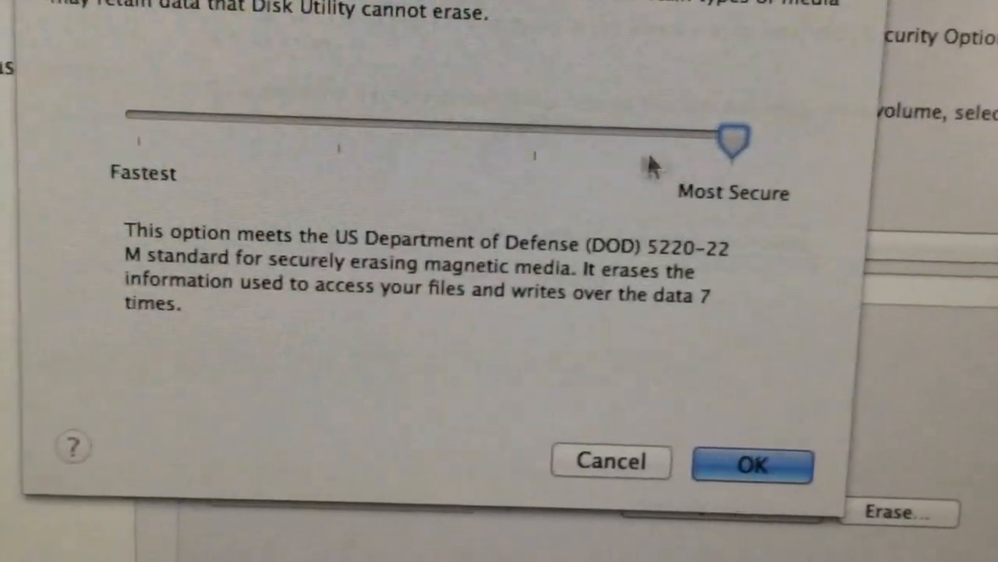
{"action": "left_click_drag", "start_coordinate": [733, 136], "coordinate": [585, 117]}
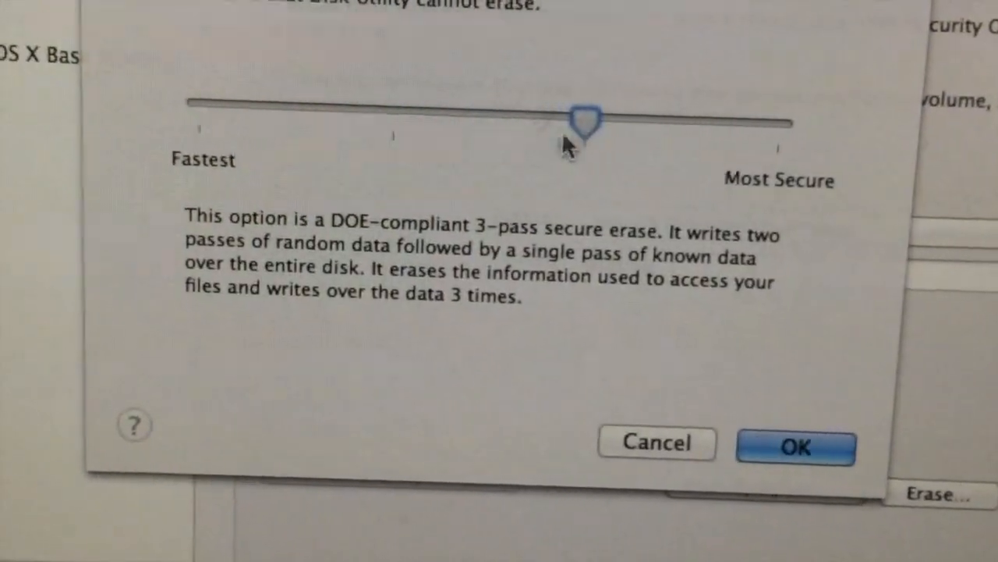
{"action": "left_click_drag", "start_coordinate": [587, 119], "coordinate": [441, 173]}
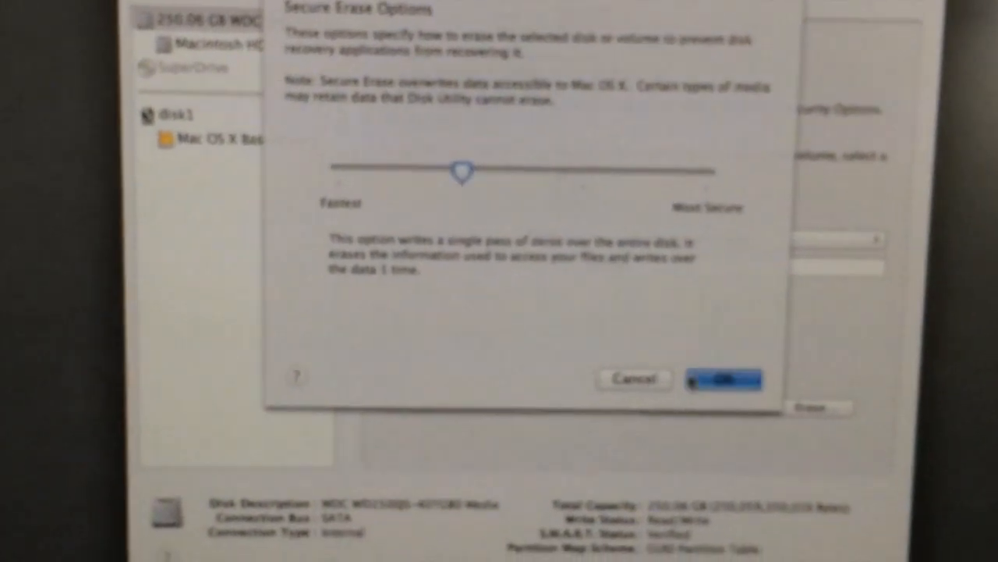
{"action": "left_click", "coordinate": [723, 378]}
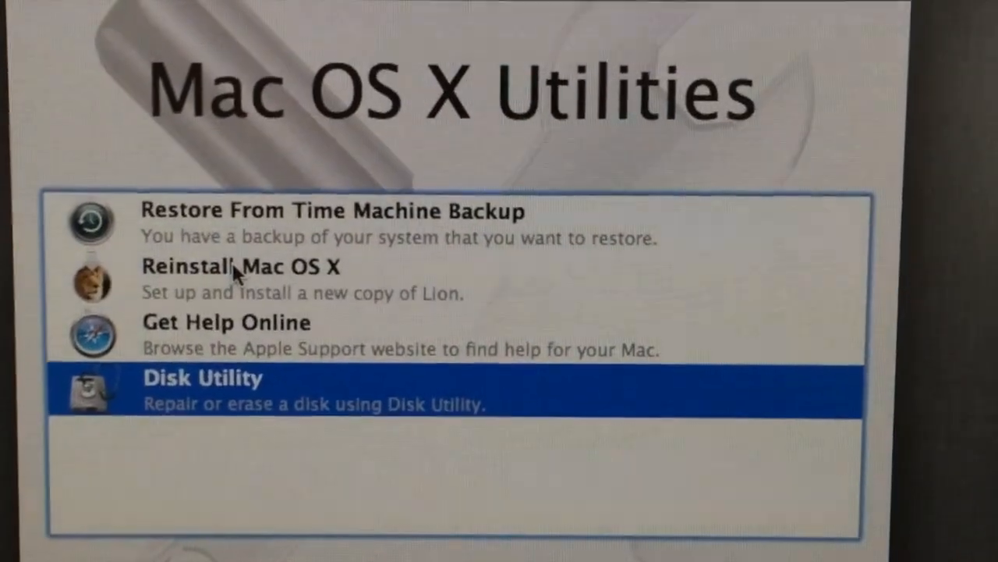
- Start Reinstall Mac OS X, hit the no-Internet warning, and bring up the Wi-Fi network list
{"action": "left_click", "coordinate": [234, 265]}
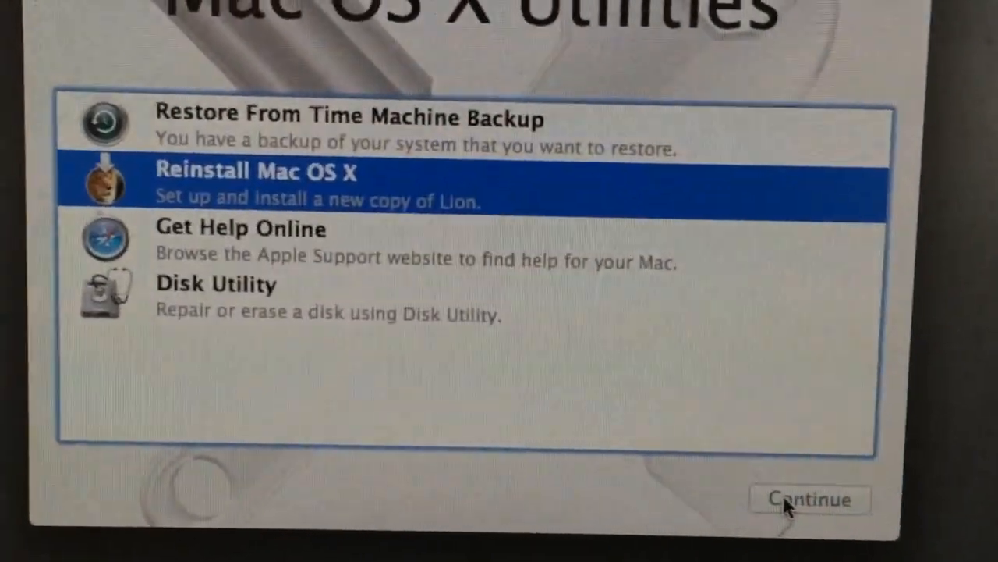
{"action": "left_click", "coordinate": [810, 499]}
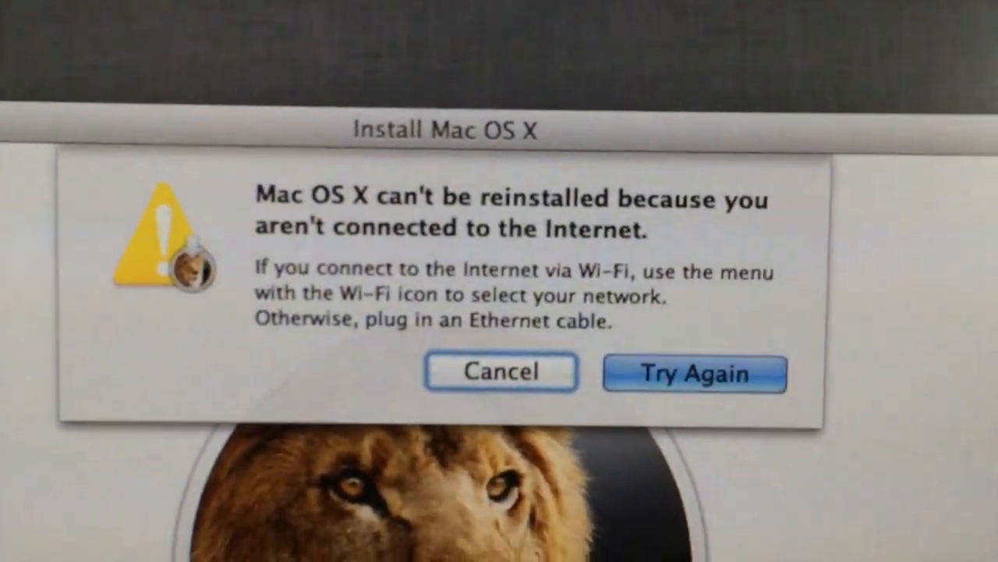
{"action": "left_click", "coordinate": [940, 41]}
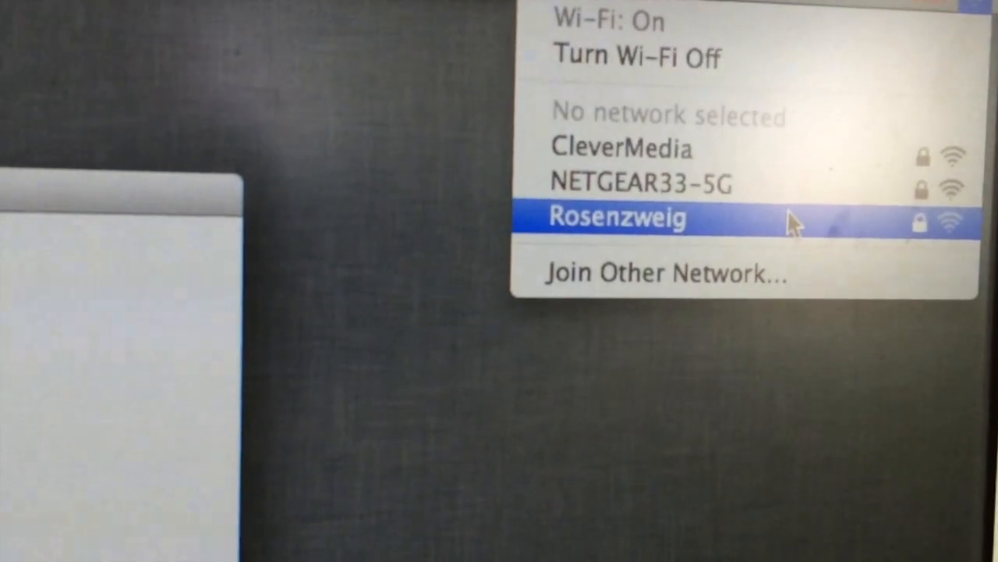
- Join the secured home Wi-Fi network with its password and restart the Lion reinstall
{"action": "left_click", "coordinate": [616, 218]}
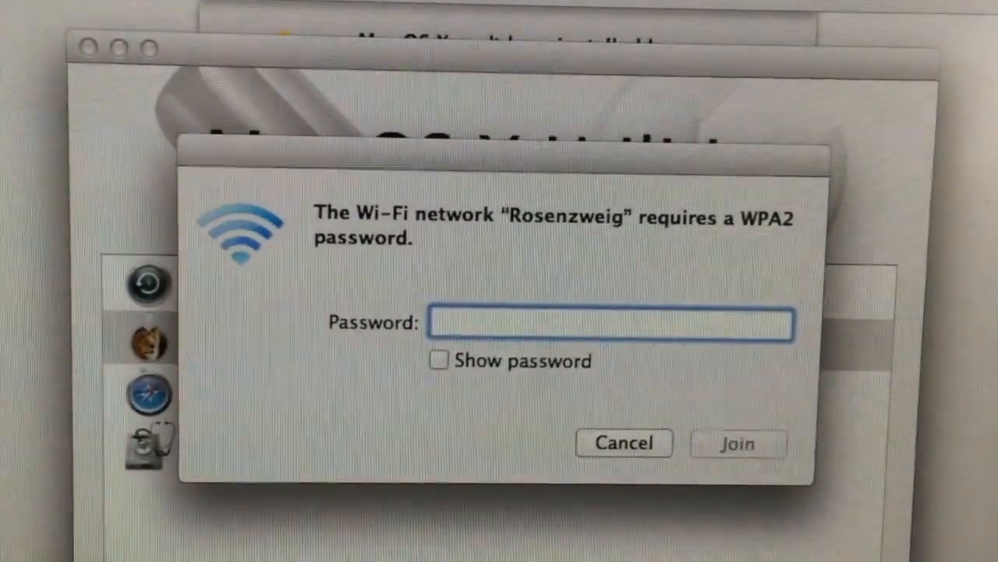
{"action": "type", "text": "•••"}
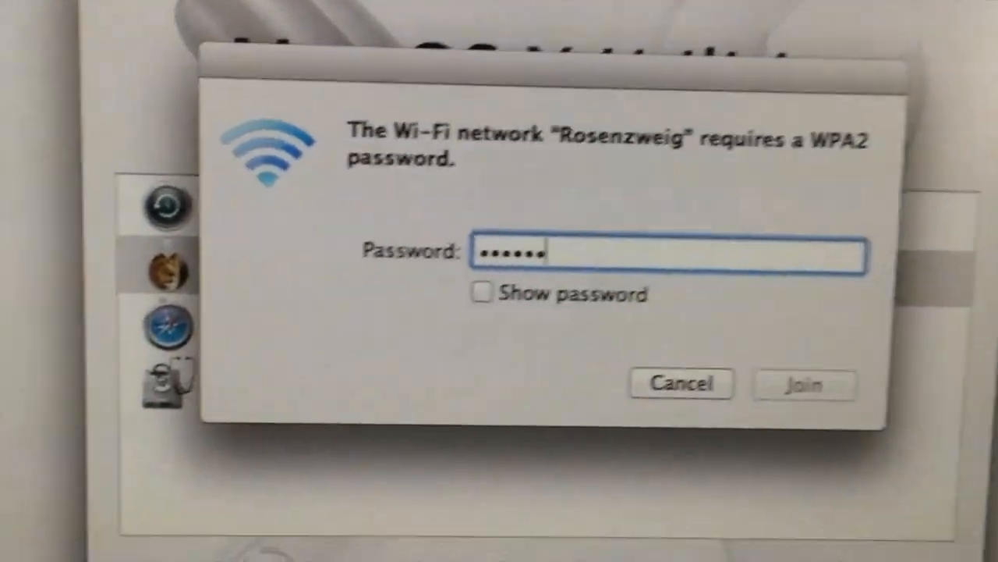
{"action": "type", "text": "••"}
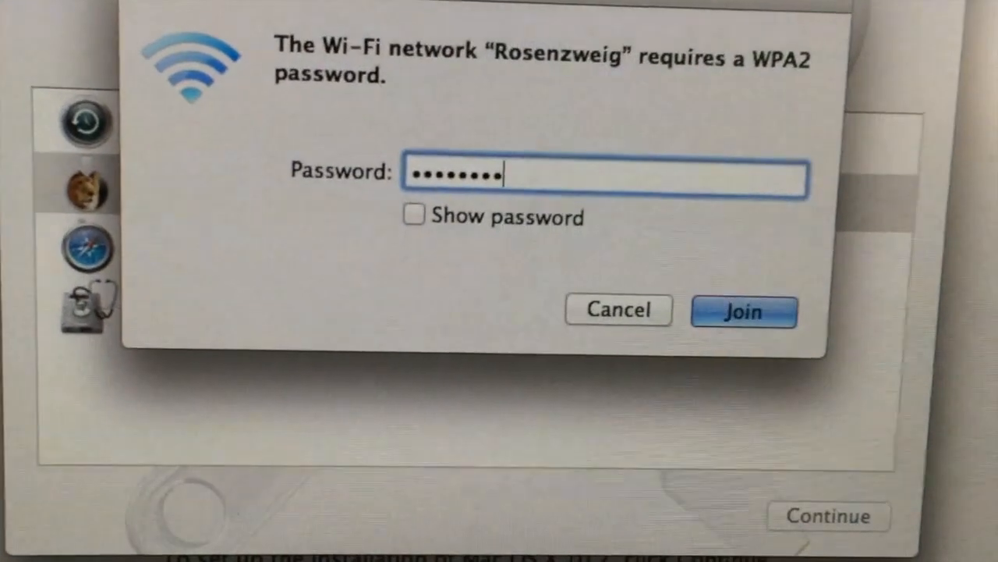
{"action": "left_click", "coordinate": [743, 312]}
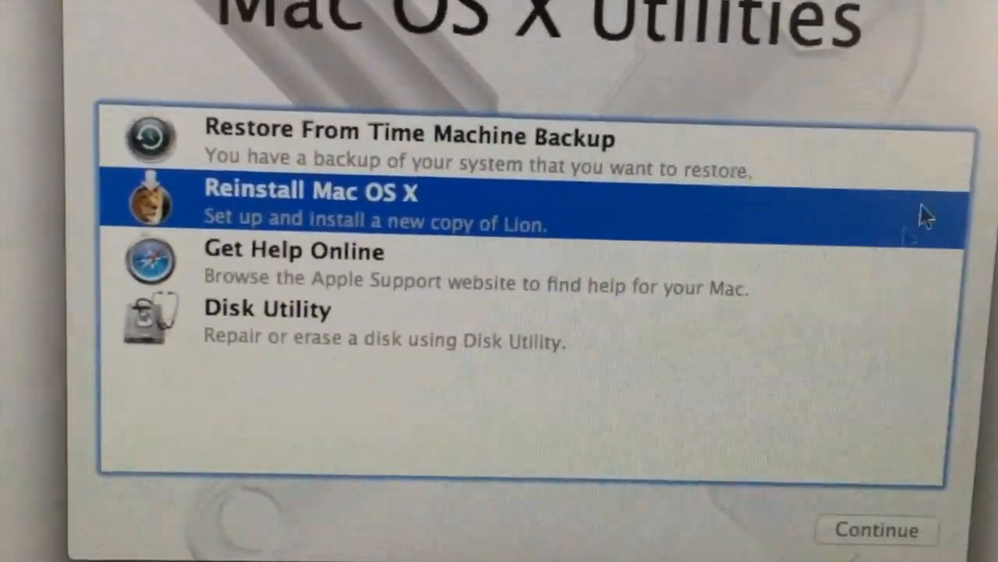
{"action": "left_click", "coordinate": [876, 531]}
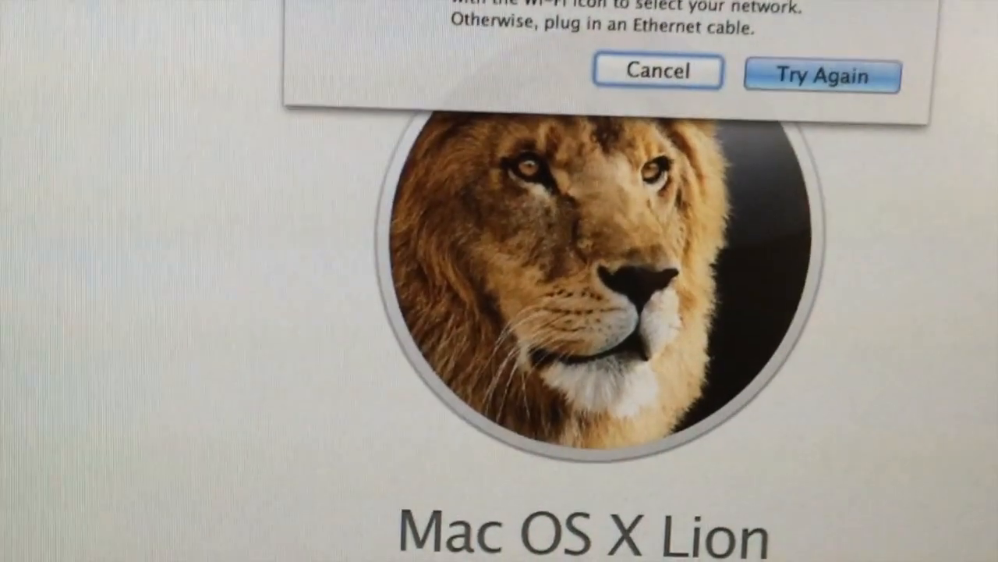